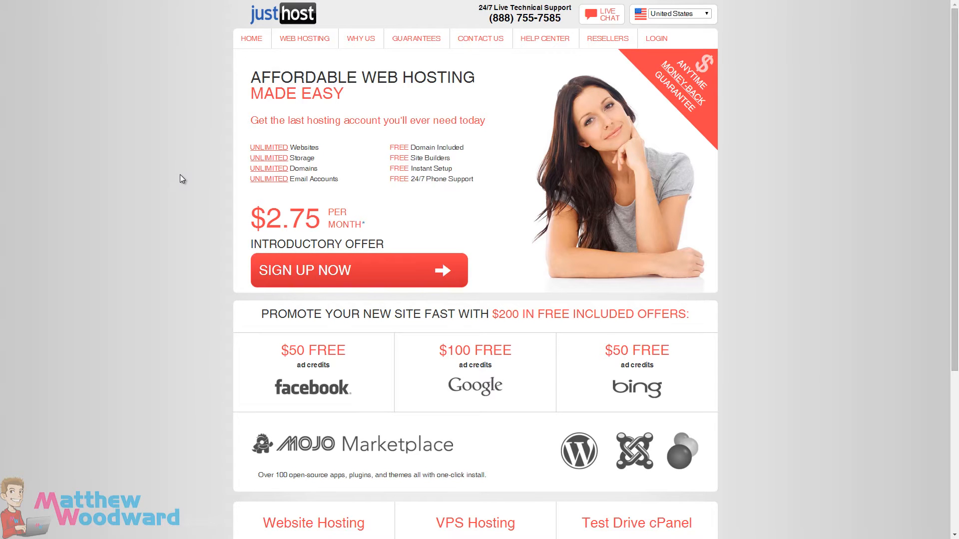
mouse_move(204, 133)
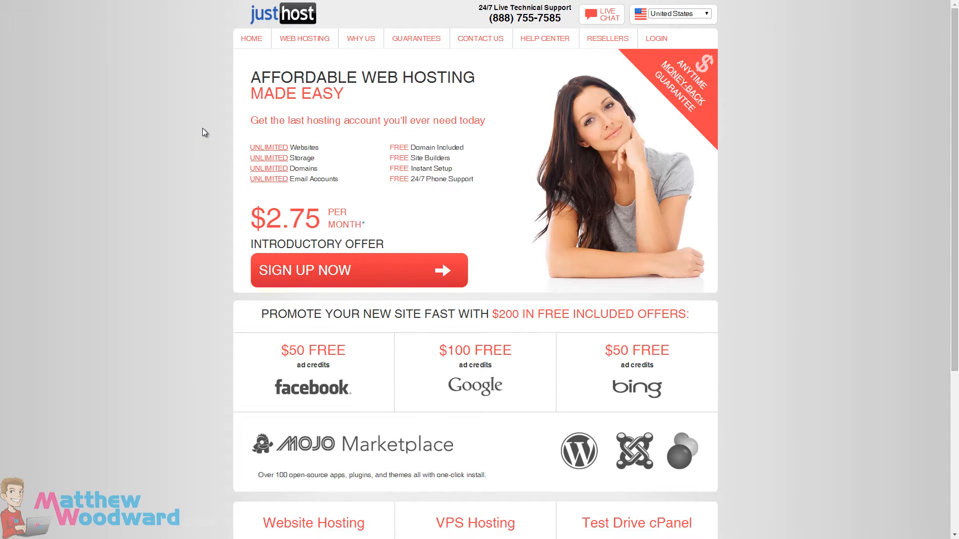
mouse_move(192, 121)
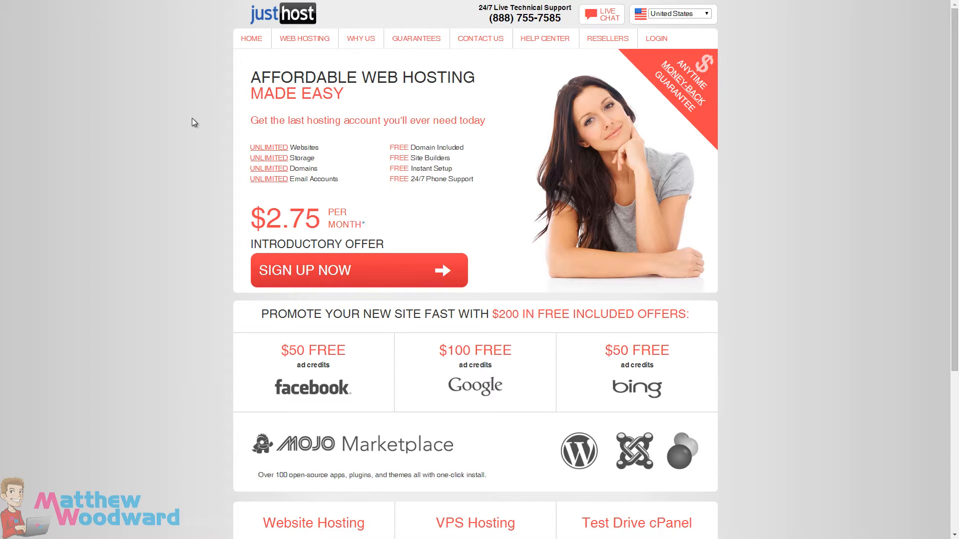
mouse_move(5, 109)
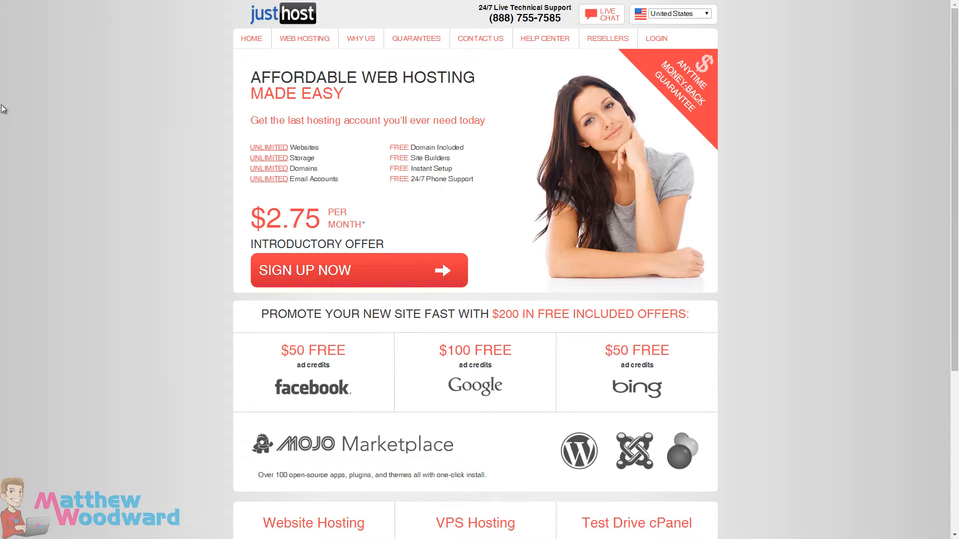
mouse_move(188, 163)
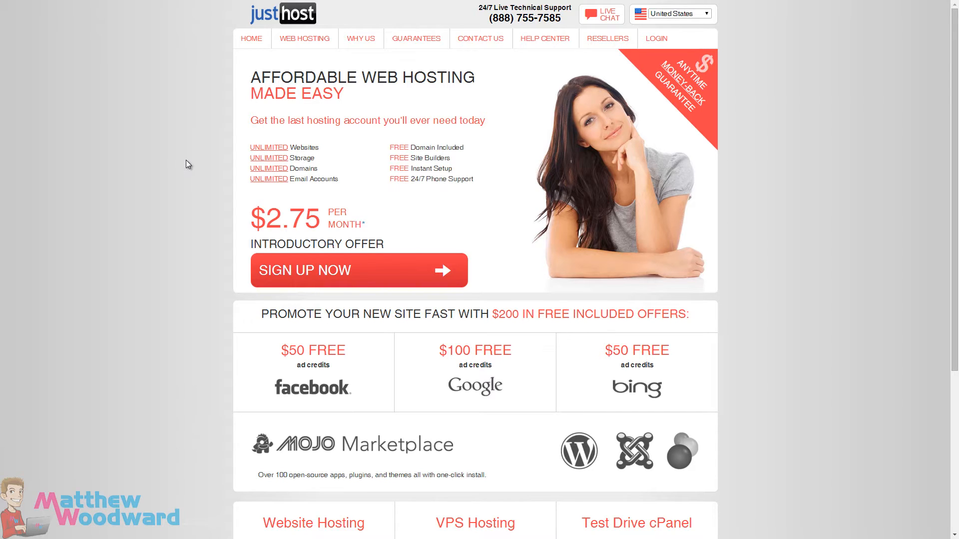
mouse_move(158, 194)
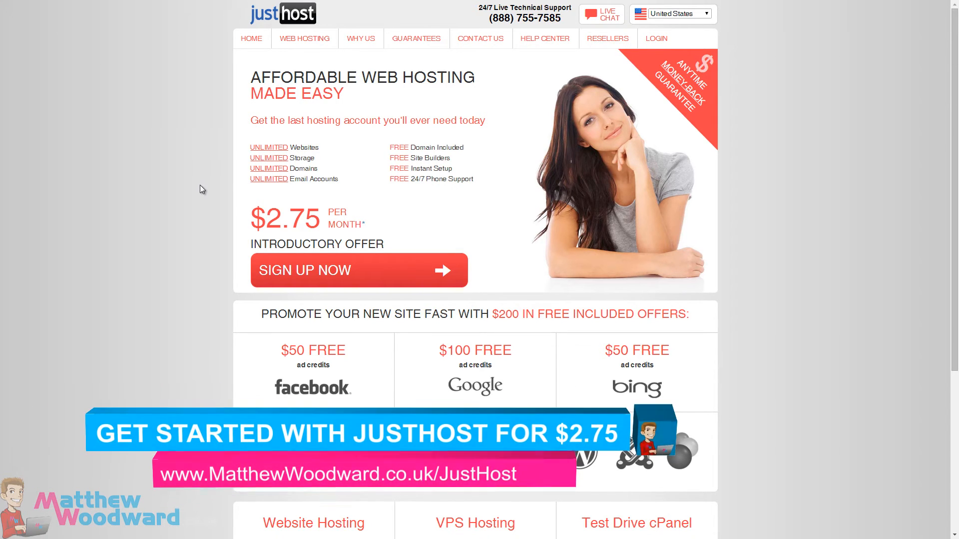
mouse_move(608, 152)
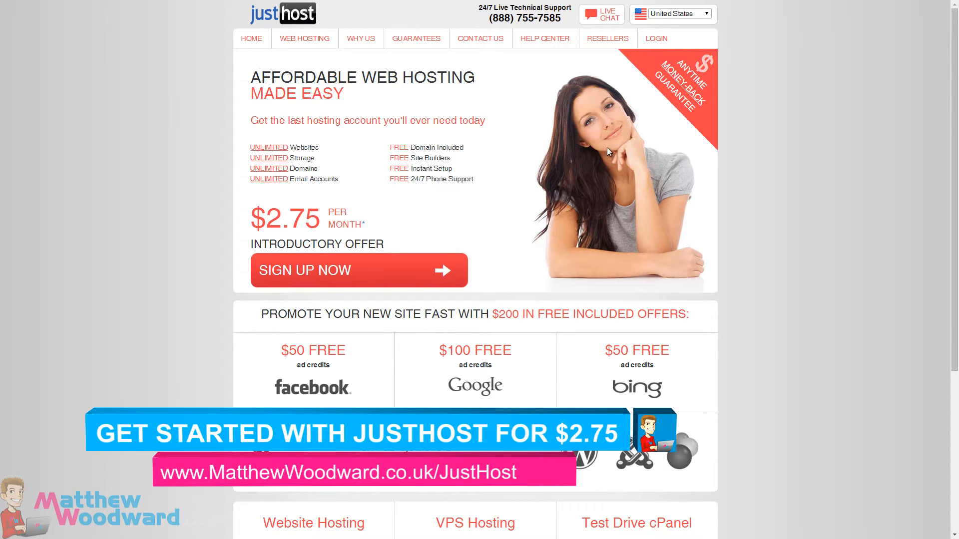
mouse_move(549, 155)
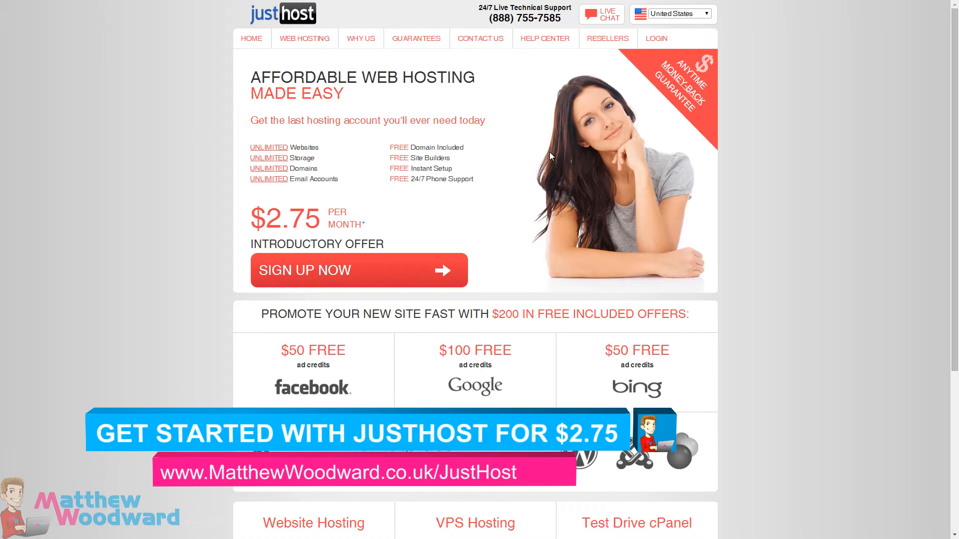
mouse_move(207, 135)
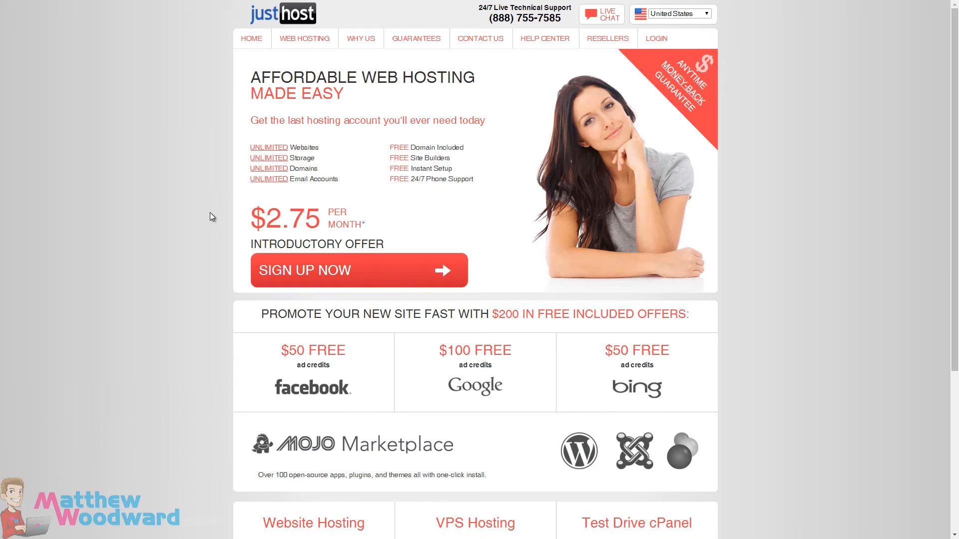
mouse_move(253, 396)
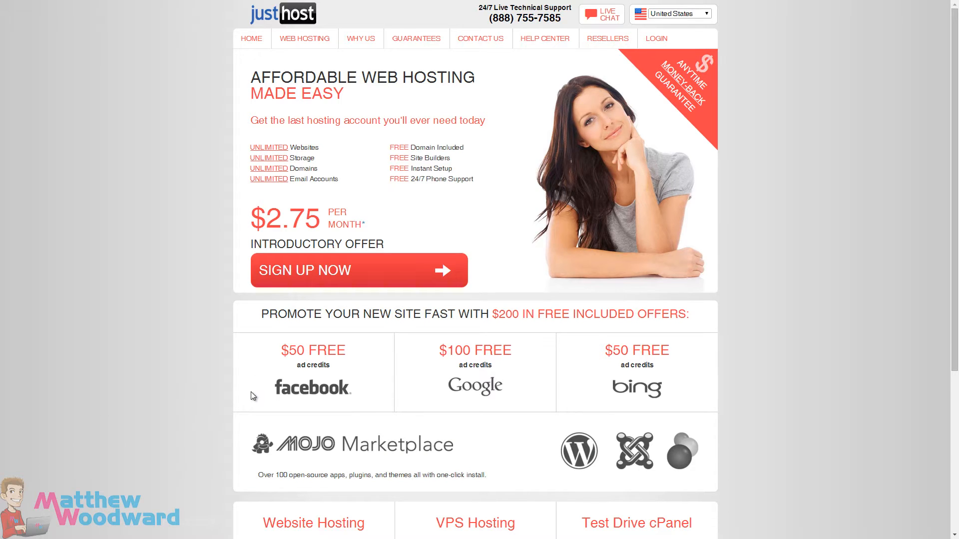
mouse_move(692, 359)
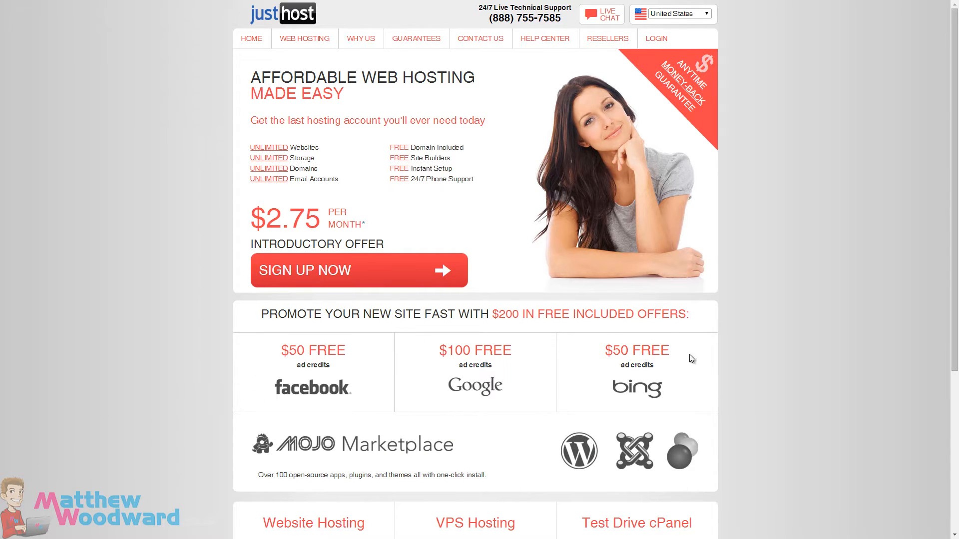
mouse_move(275, 357)
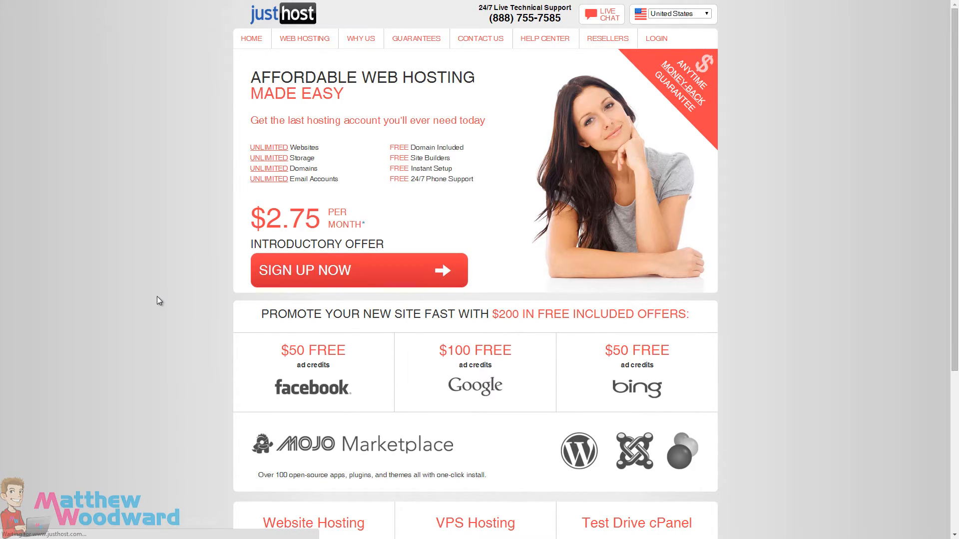
Request yourdigitalshop.net as the new domain and confirm it is available
click(359, 271)
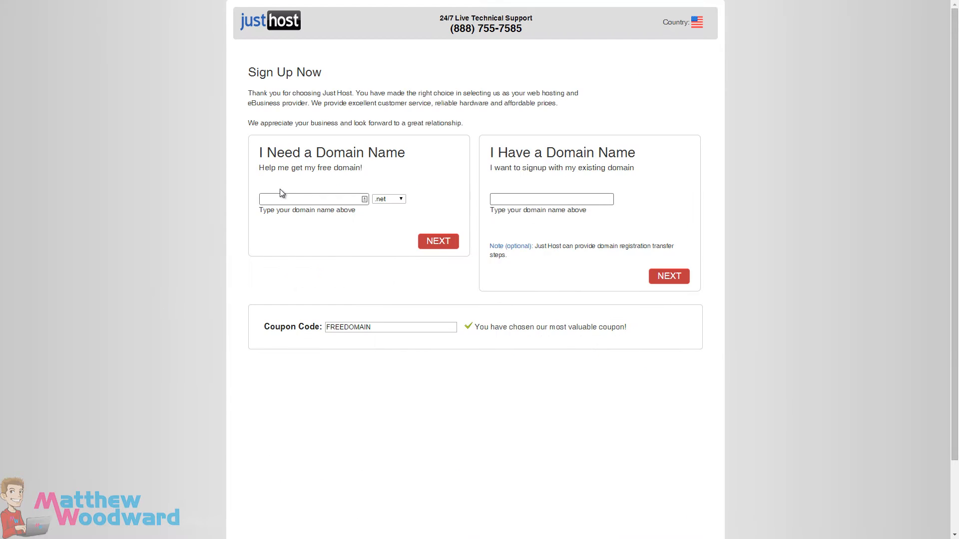
text(yourdigital)
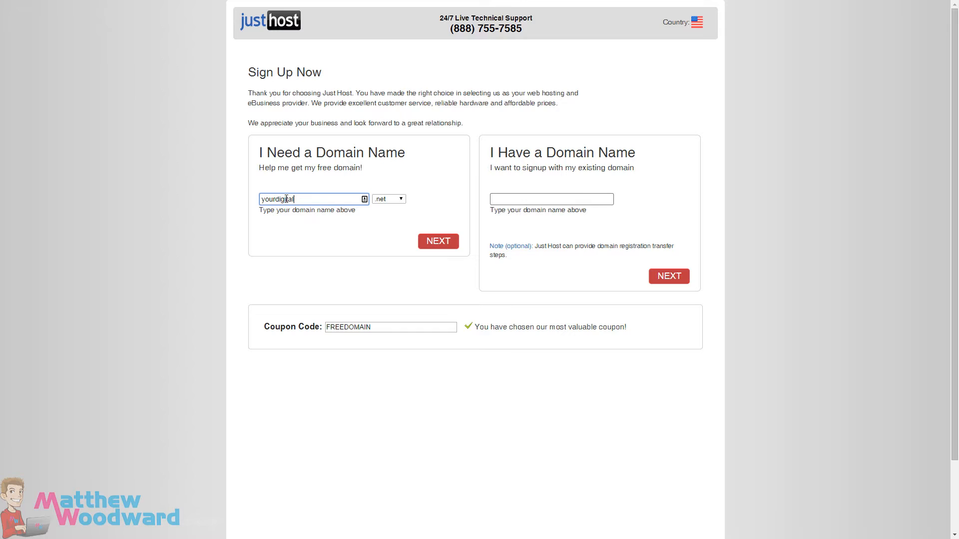
text(shop)
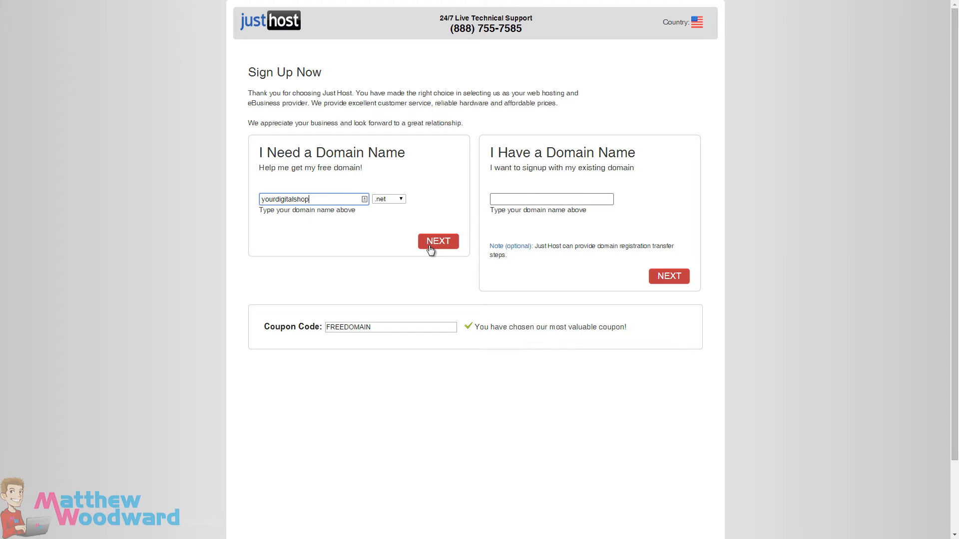
click(438, 240)
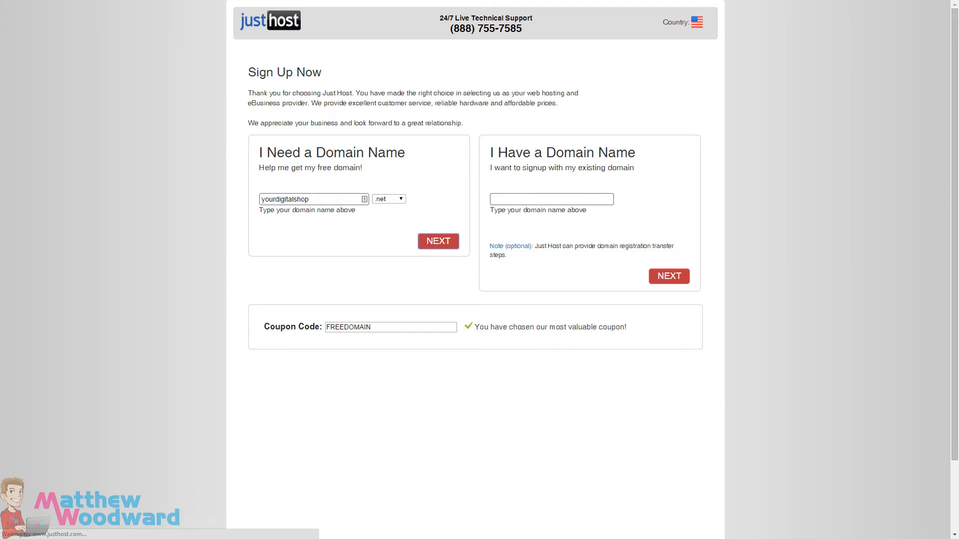
click(438, 241)
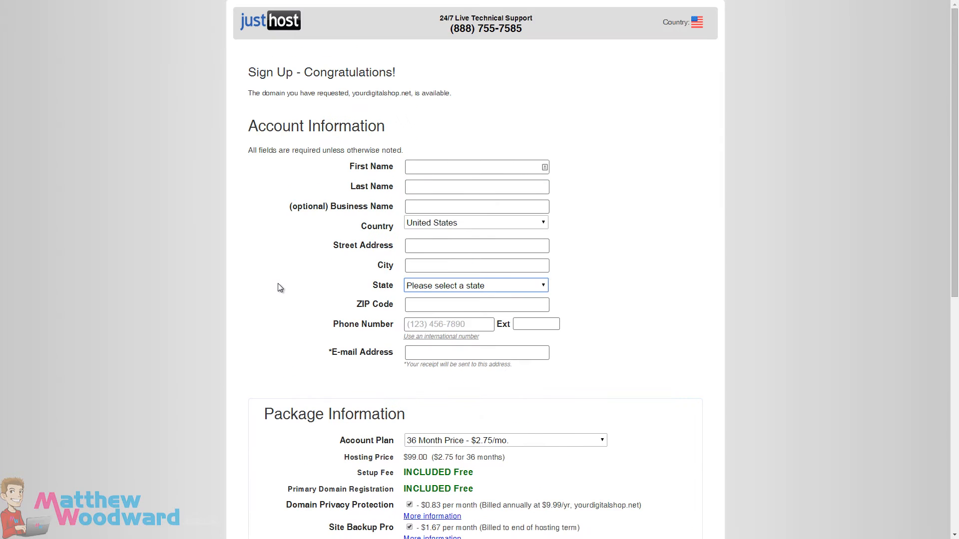
mouse_move(667, 158)
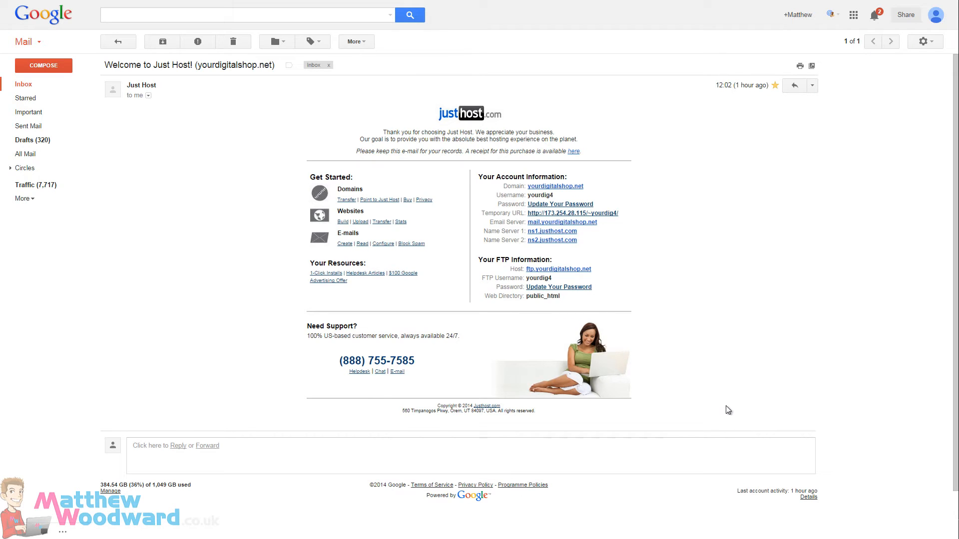
mouse_move(651, 289)
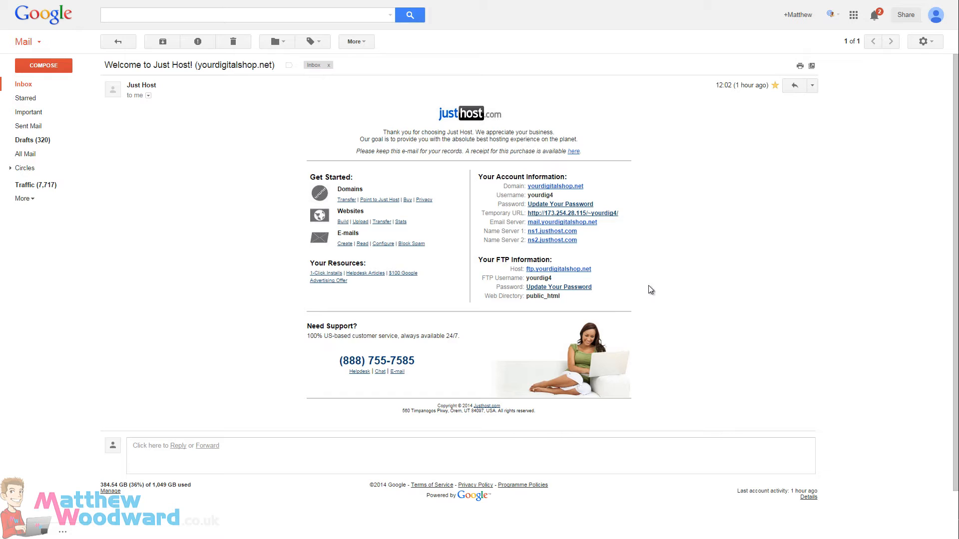
mouse_move(550, 256)
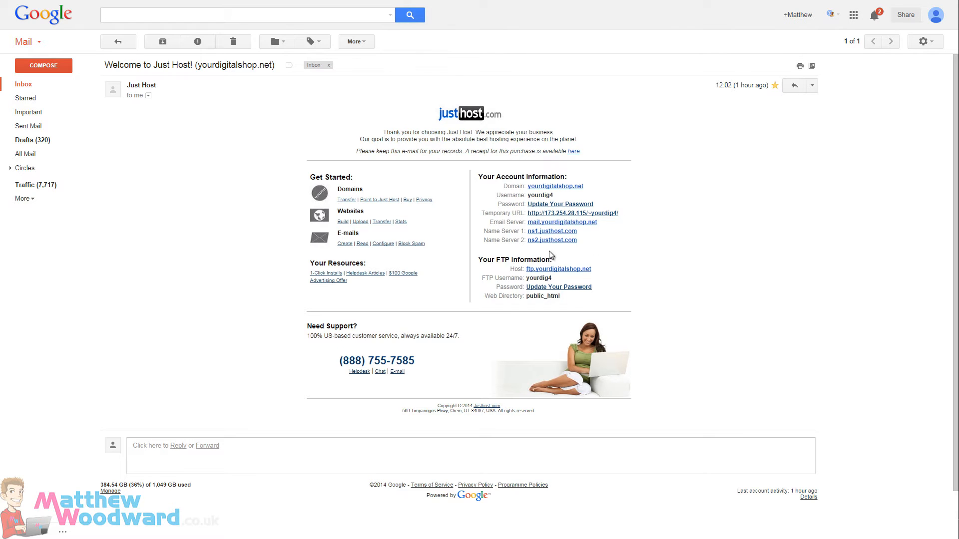
mouse_move(272, 232)
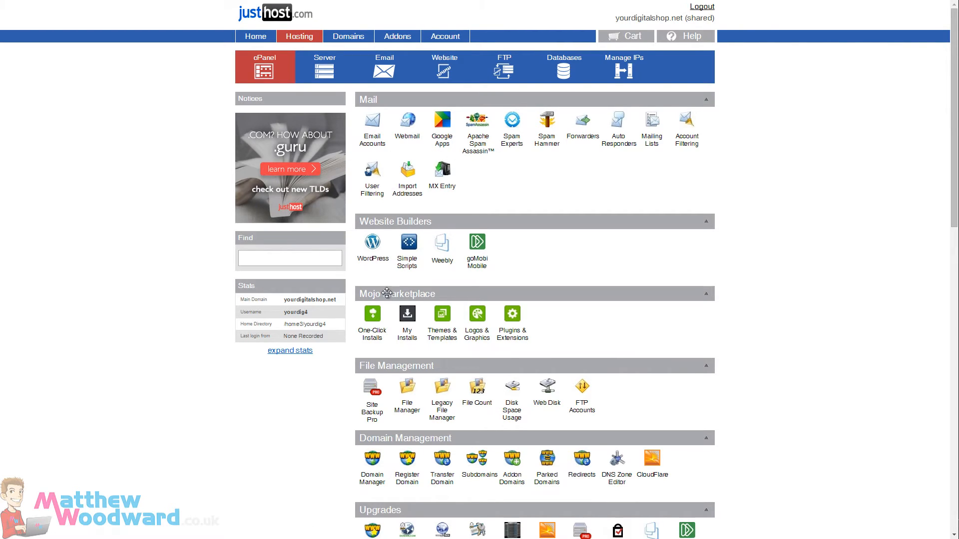
mouse_move(379, 294)
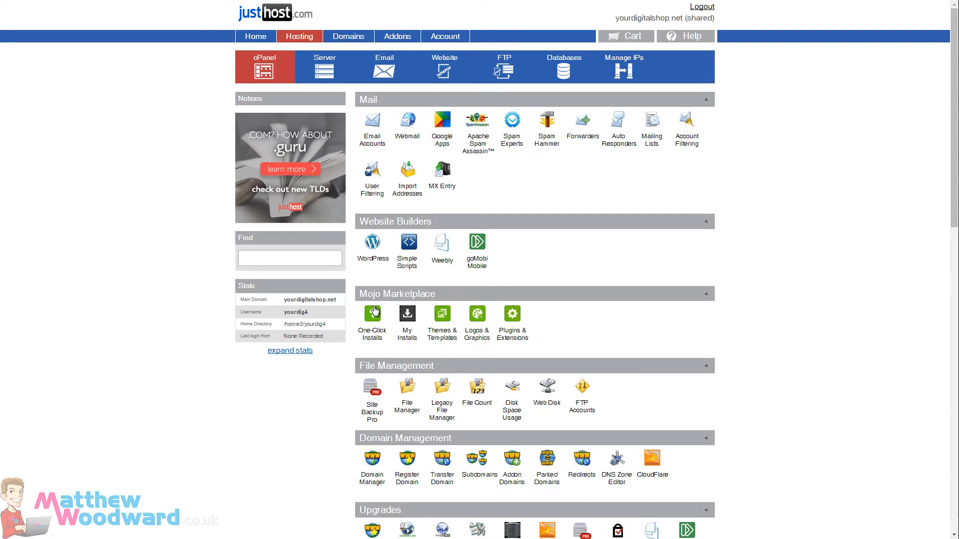
Browse MOJO Marketplace's One-Click Installs down to the eCommerce category
click(371, 323)
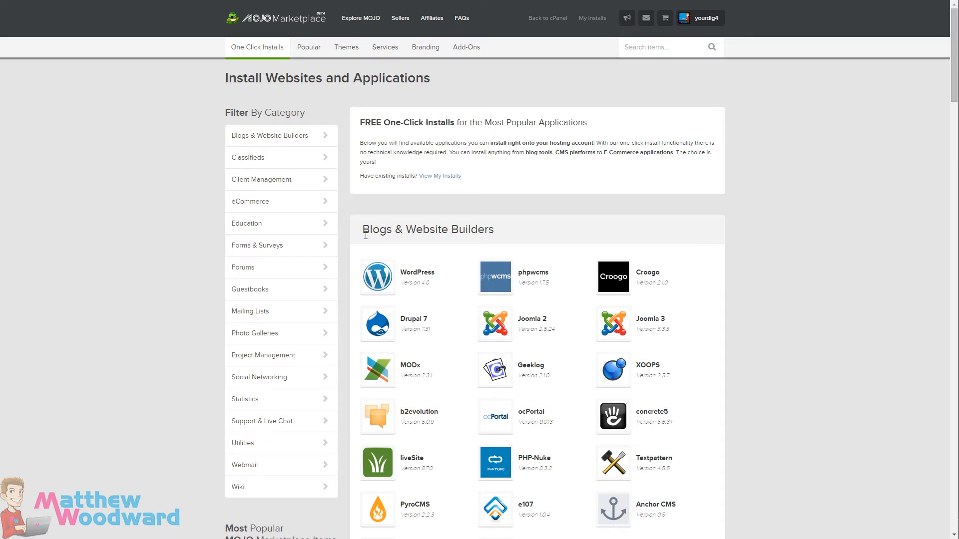
mouse_move(304, 210)
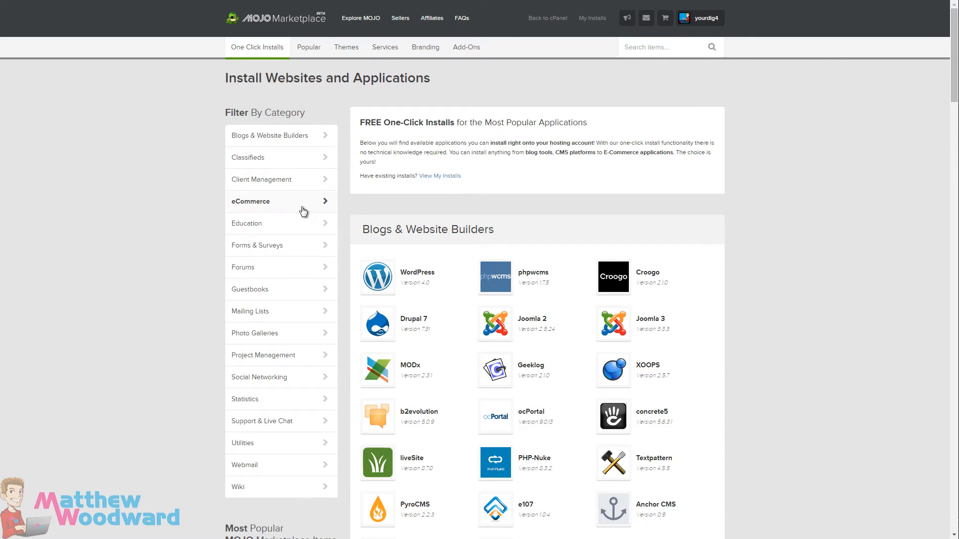
scroll(down, 3)
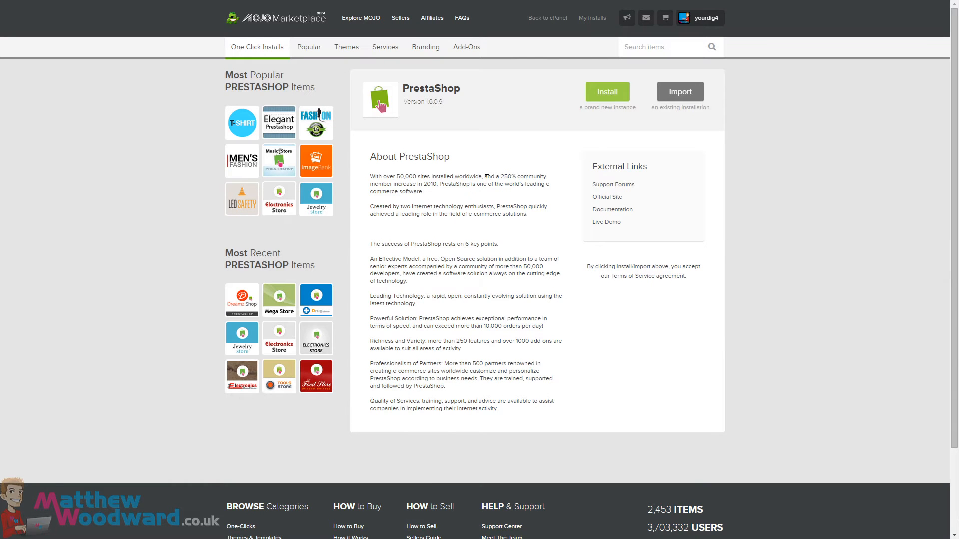
mouse_move(526, 241)
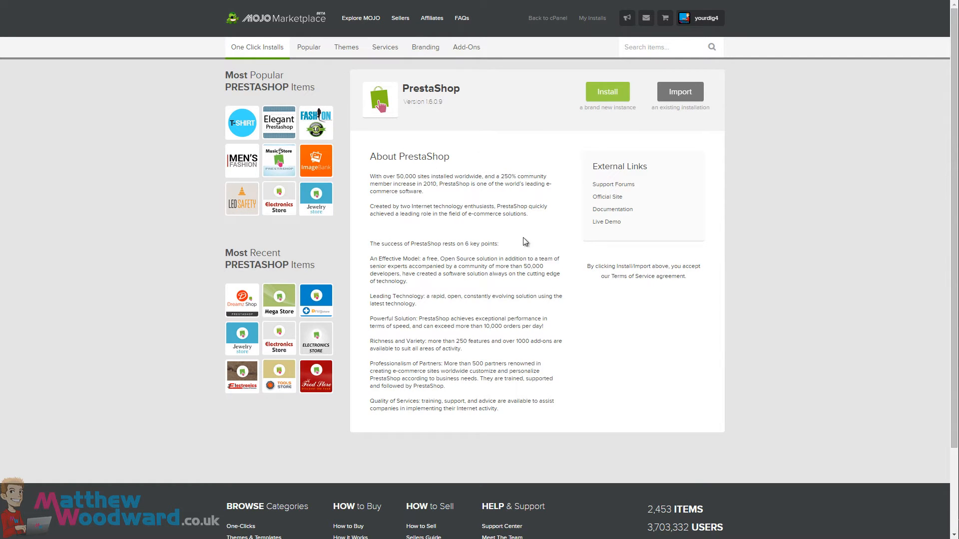
mouse_move(602, 229)
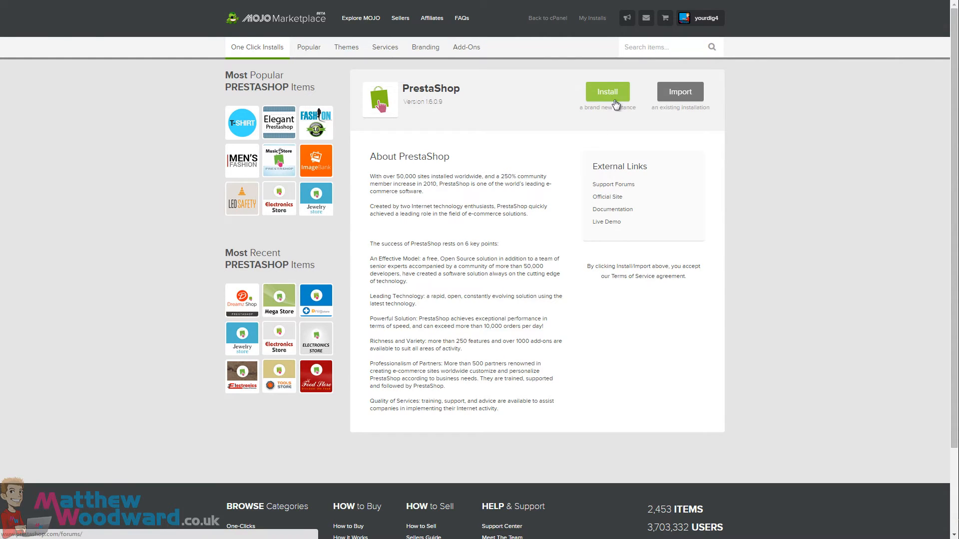
click(607, 92)
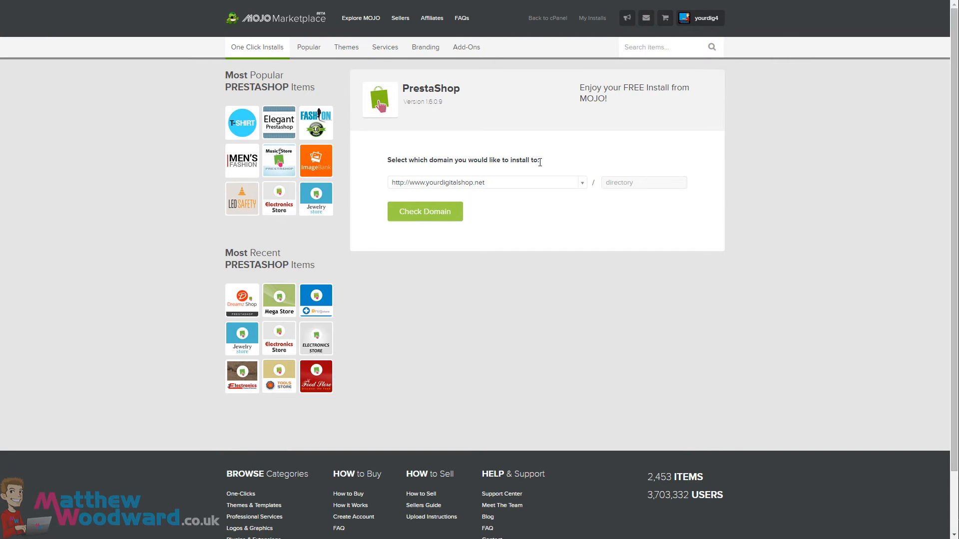
mouse_move(583, 186)
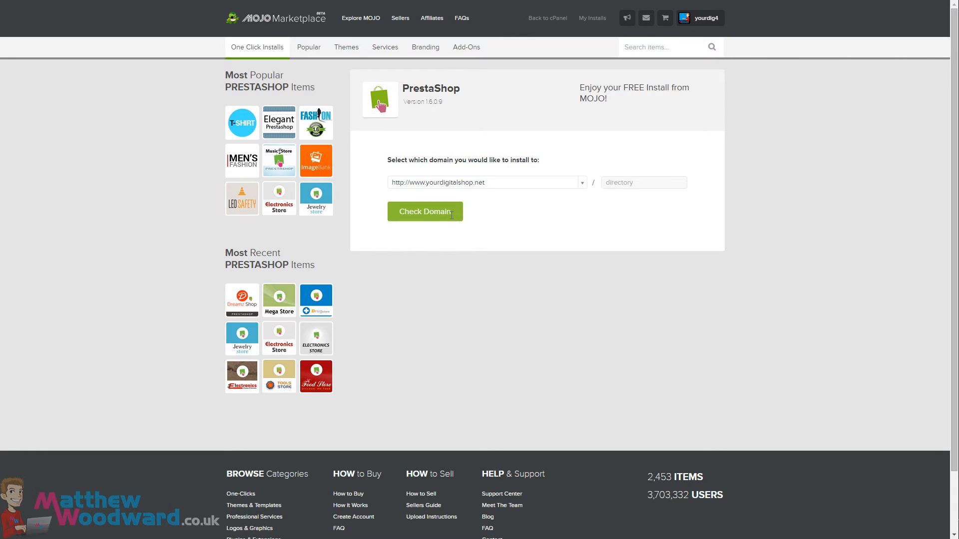
click(424, 212)
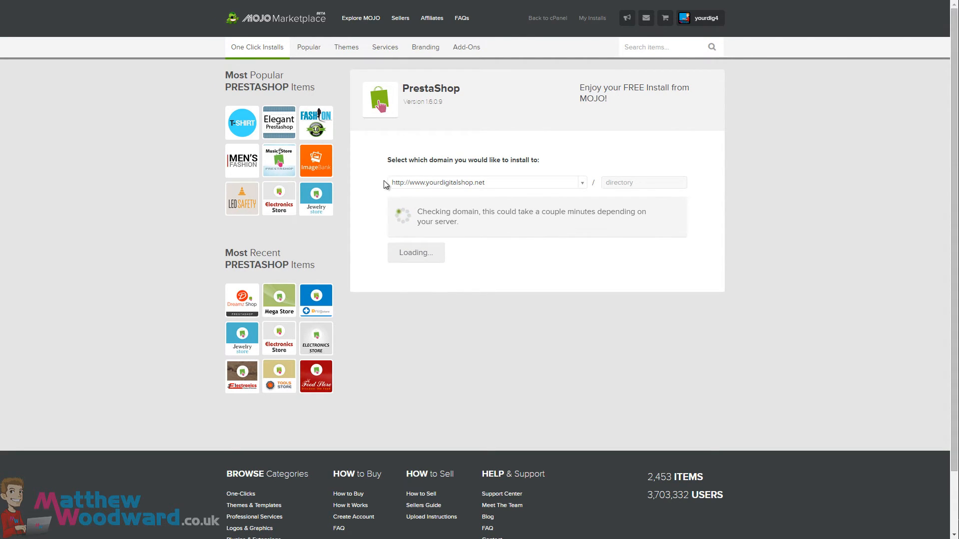
mouse_move(915, 353)
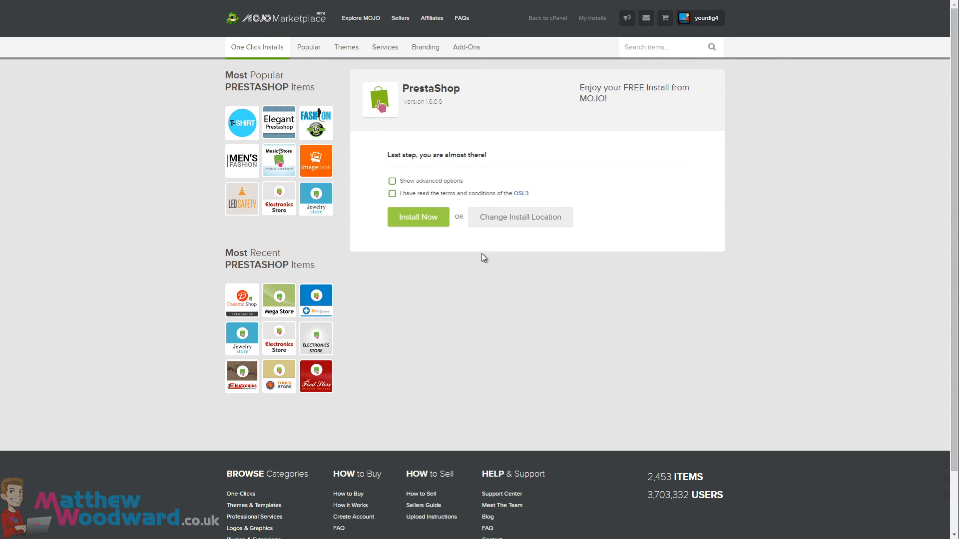
Set shop name My Digital Shop and admin details (Woodward), and accept the OSL3 terms
click(392, 181)
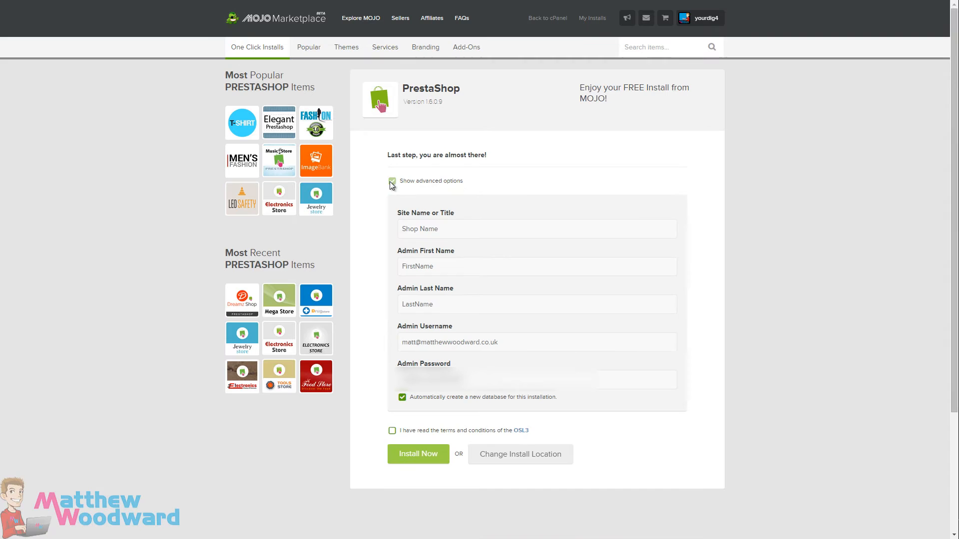
click(392, 180)
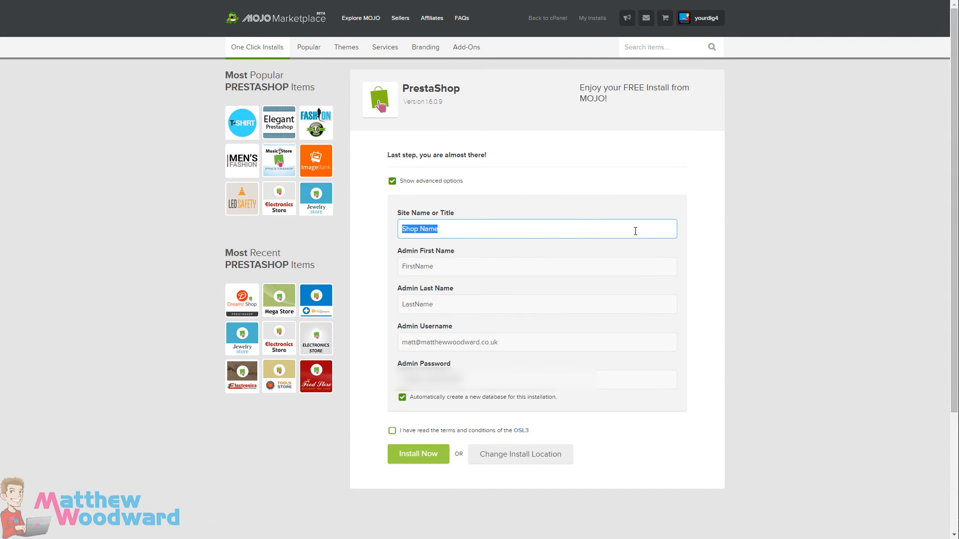
text(My Digital Shop)
click(537, 266)
text(Matthew)
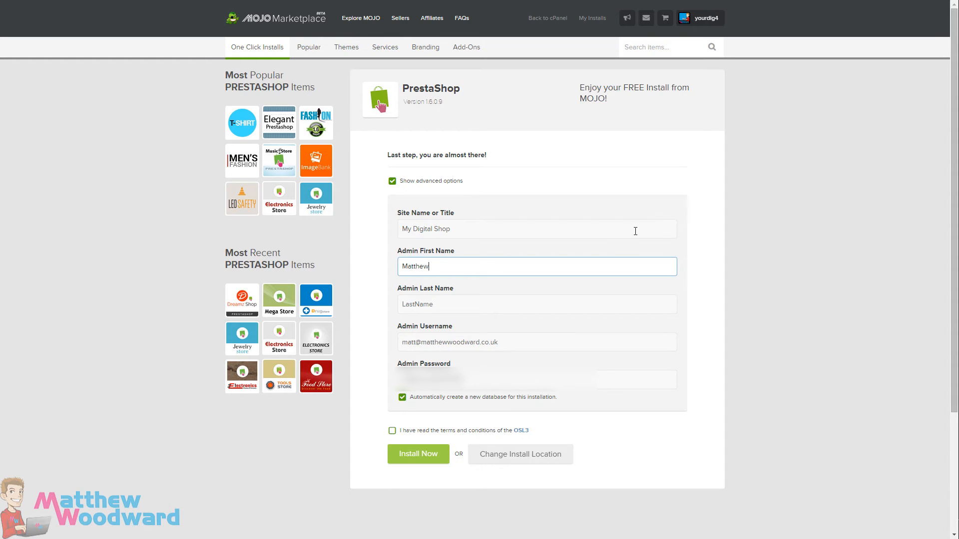
text(Woodward)
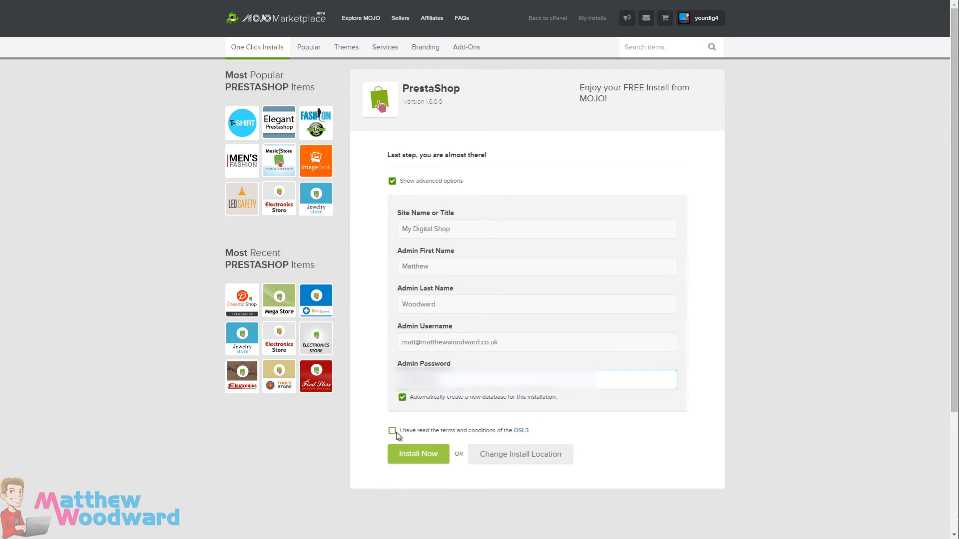
click(392, 431)
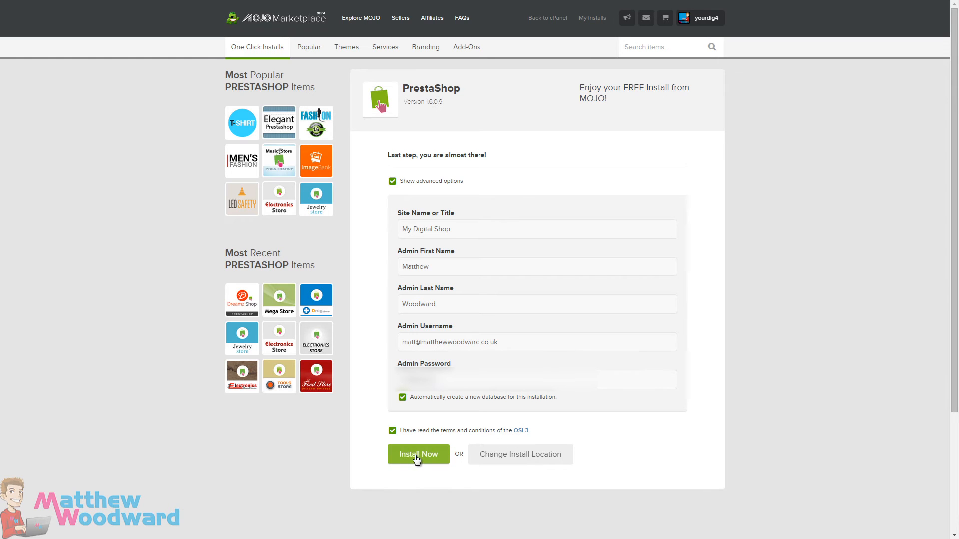
Run Install Now and reach the completed-install page with login credentials
click(418, 454)
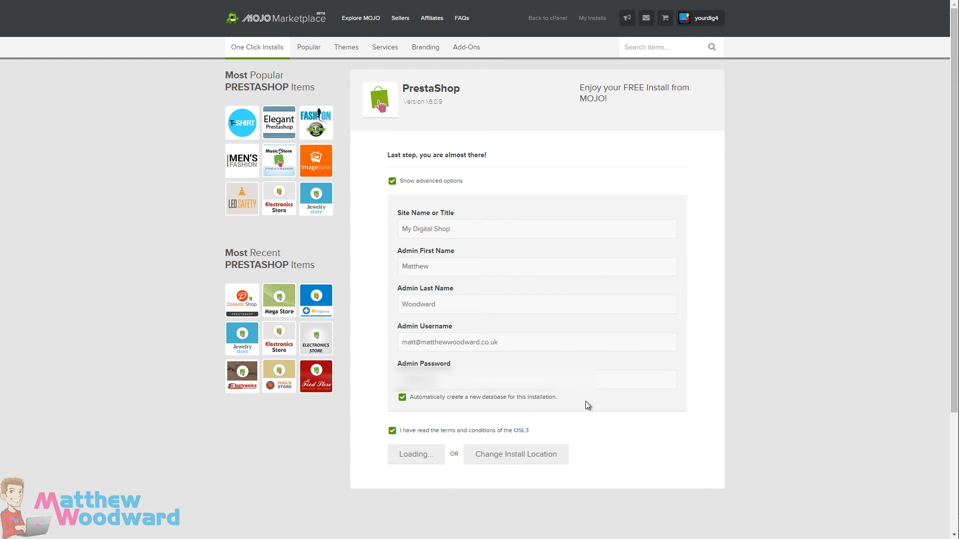
mouse_move(362, 158)
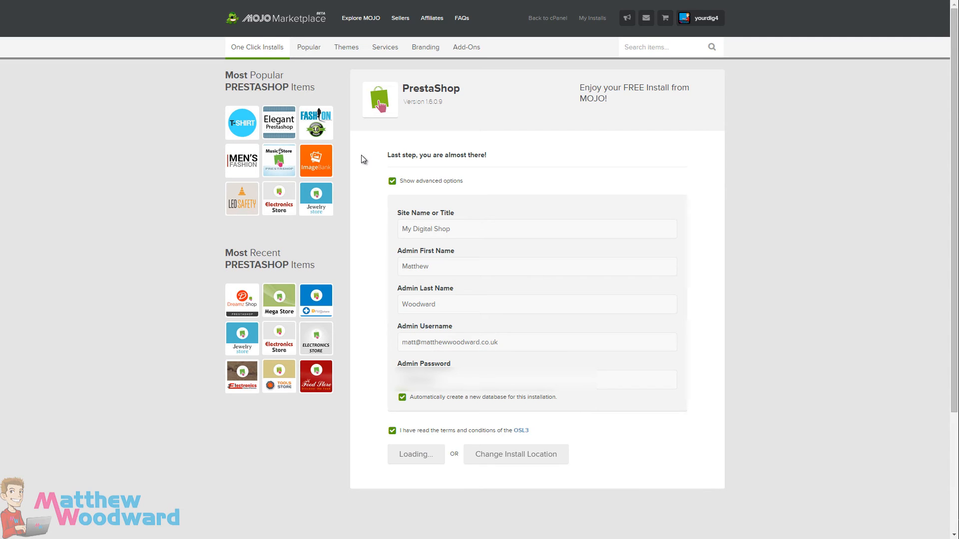
mouse_move(735, 143)
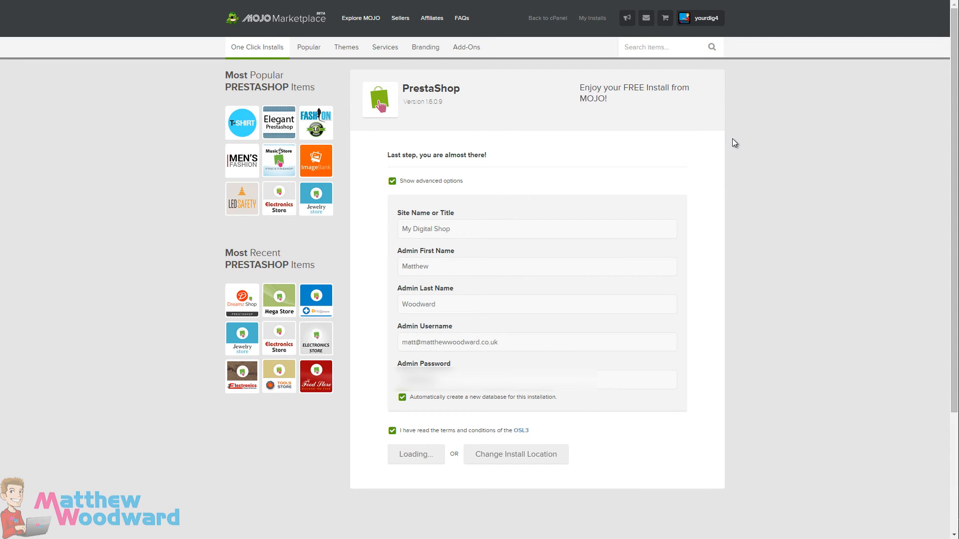
mouse_move(791, 326)
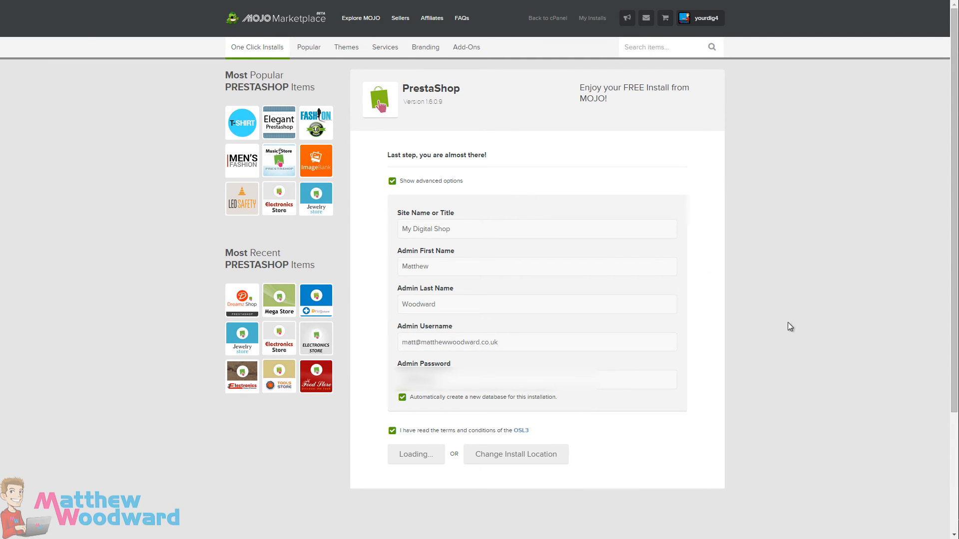
click(415, 454)
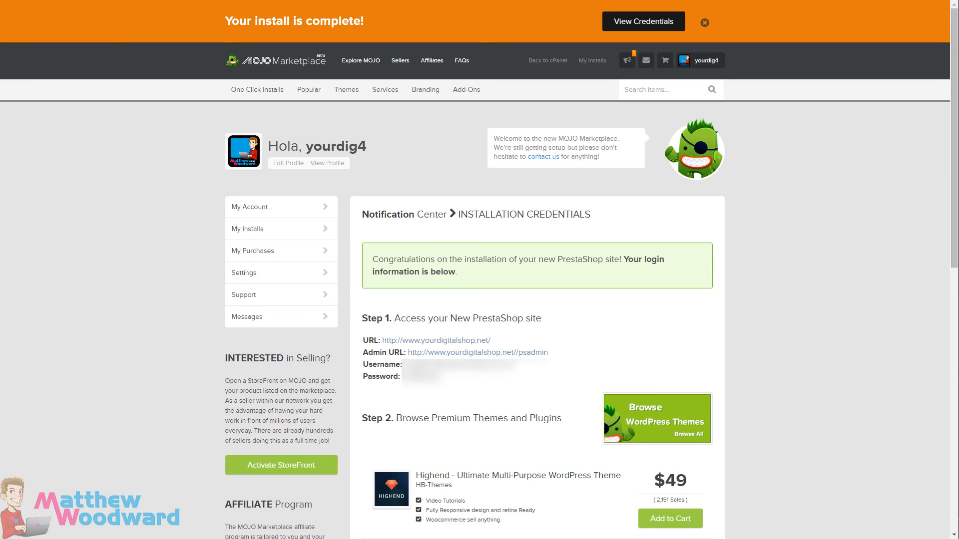
mouse_move(383, 173)
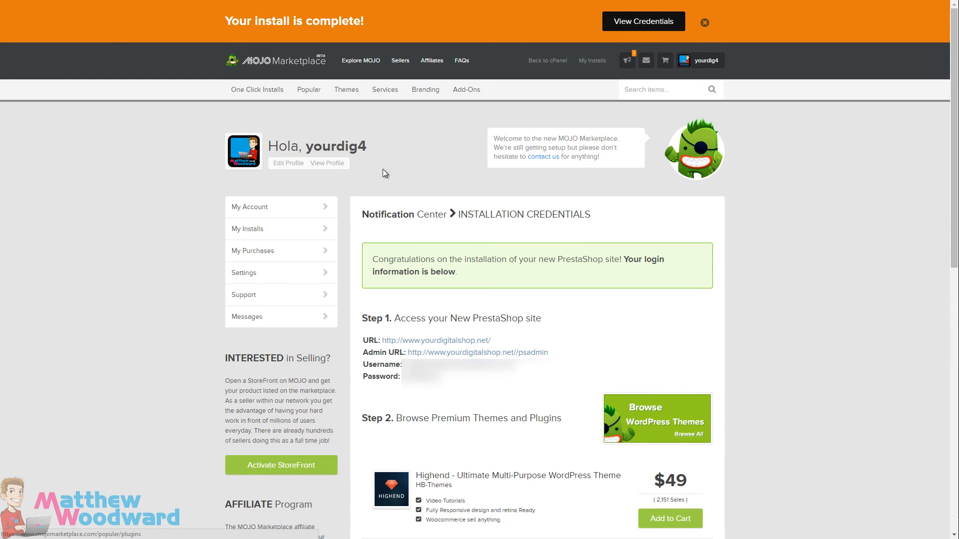
mouse_move(447, 343)
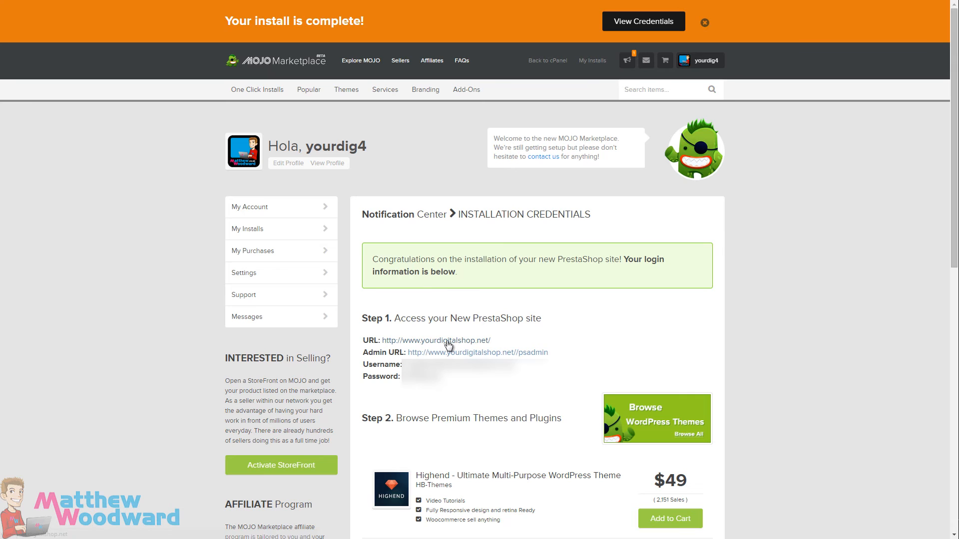
mouse_move(468, 353)
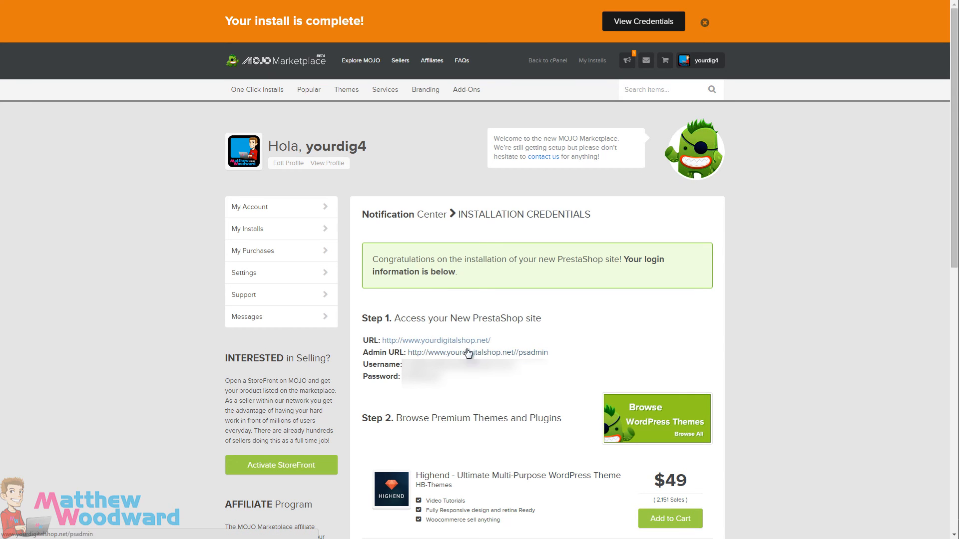
Follow the Step 1 Admin URL link to the PrestaShop admin login
click(477, 352)
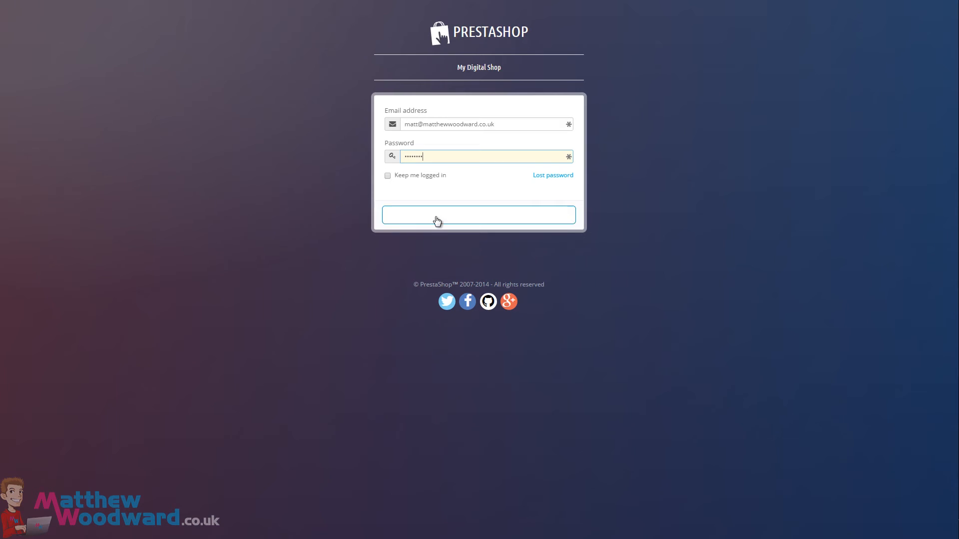
Log in to the My Digital Shop admin and decline LastPass saving the password
click(479, 215)
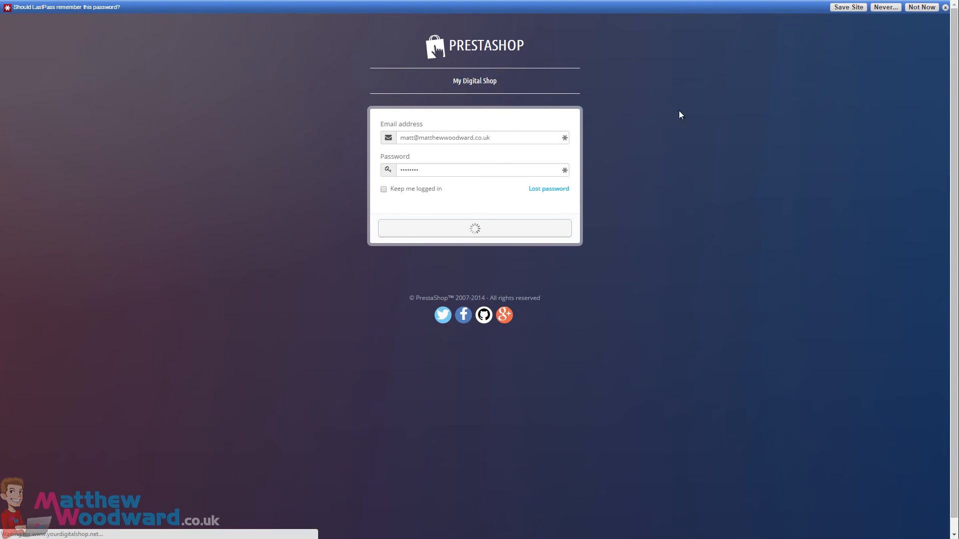
click(474, 228)
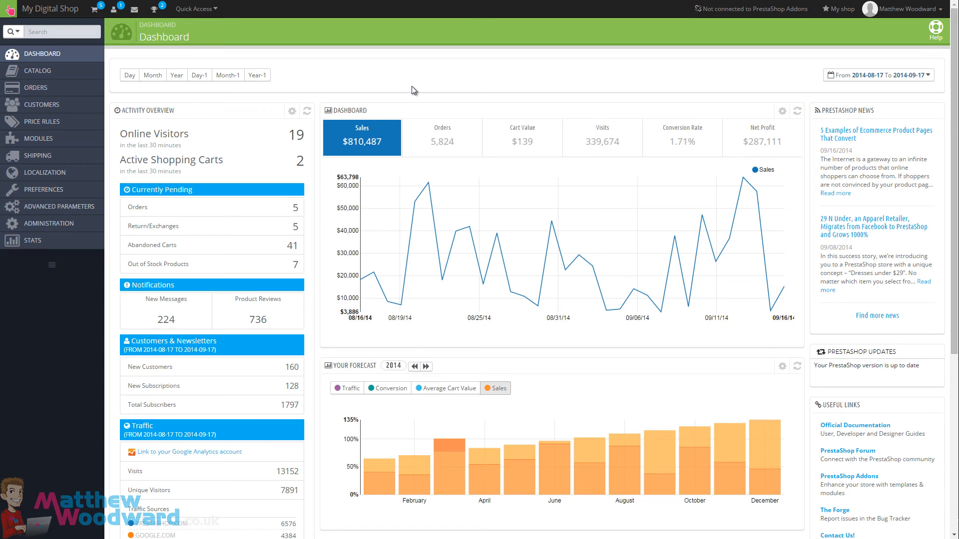
mouse_move(408, 201)
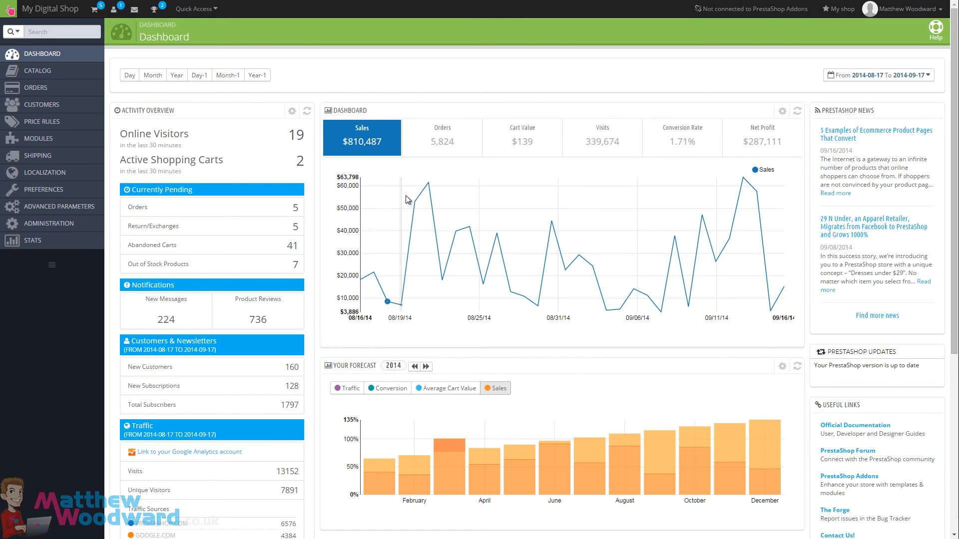
mouse_move(621, 223)
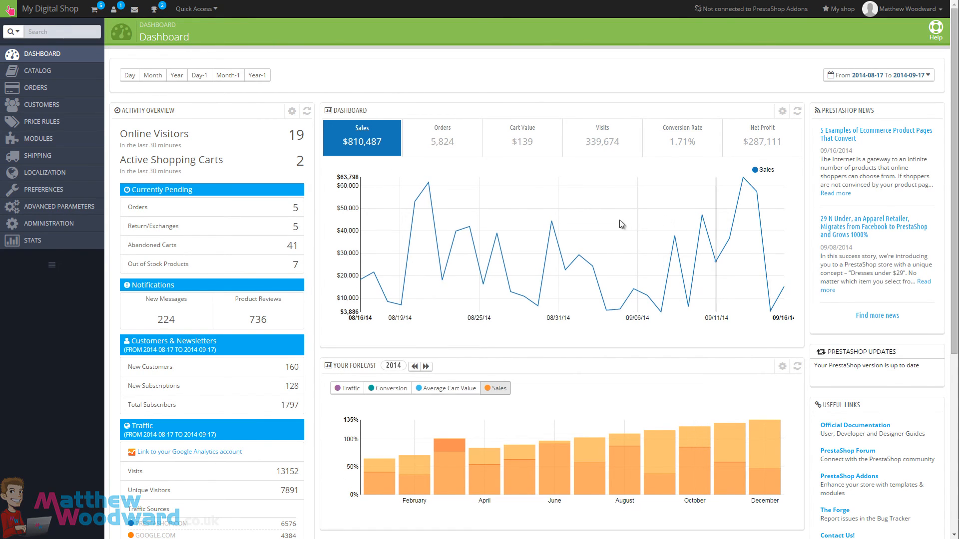
mouse_move(379, 203)
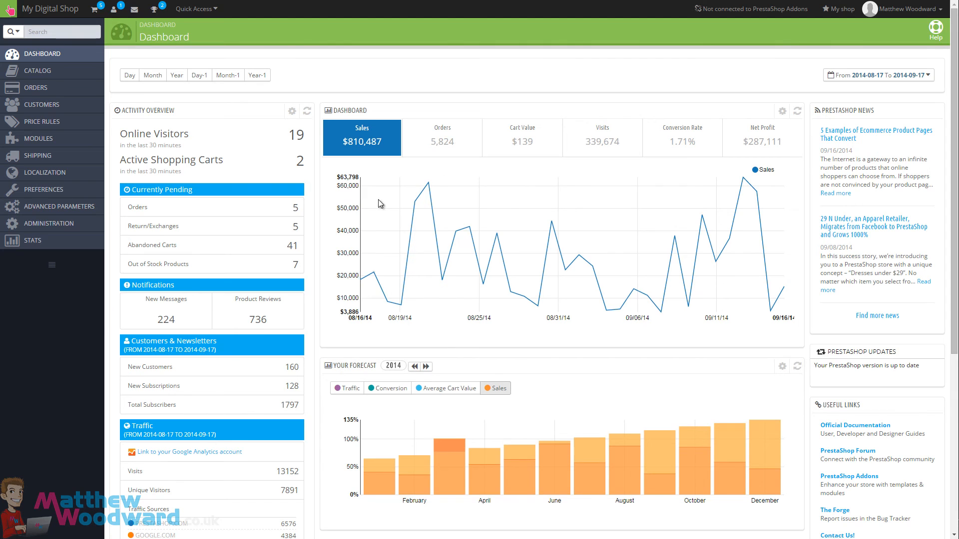
Open the storefront, preview the Dresses and Women menus, and browse the homepage
click(841, 8)
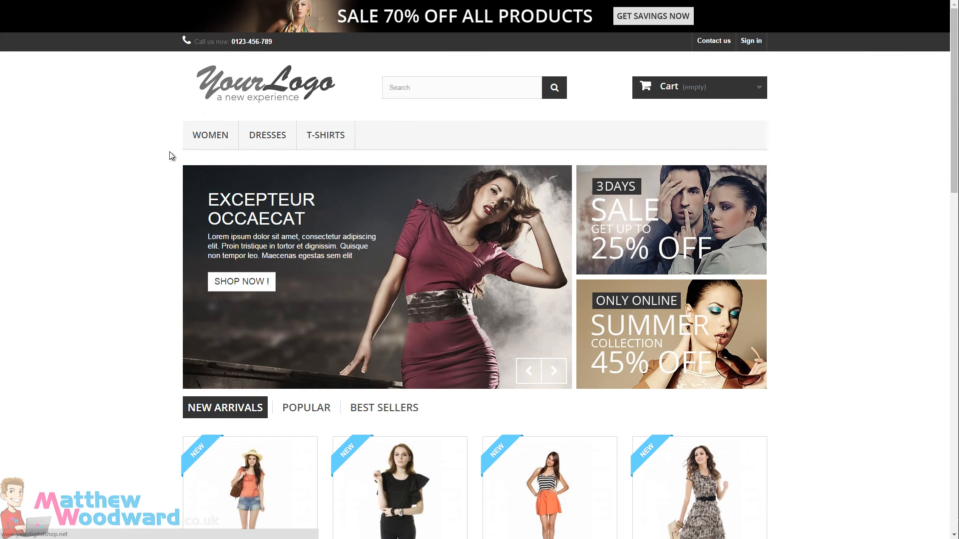
scroll(down, 3)
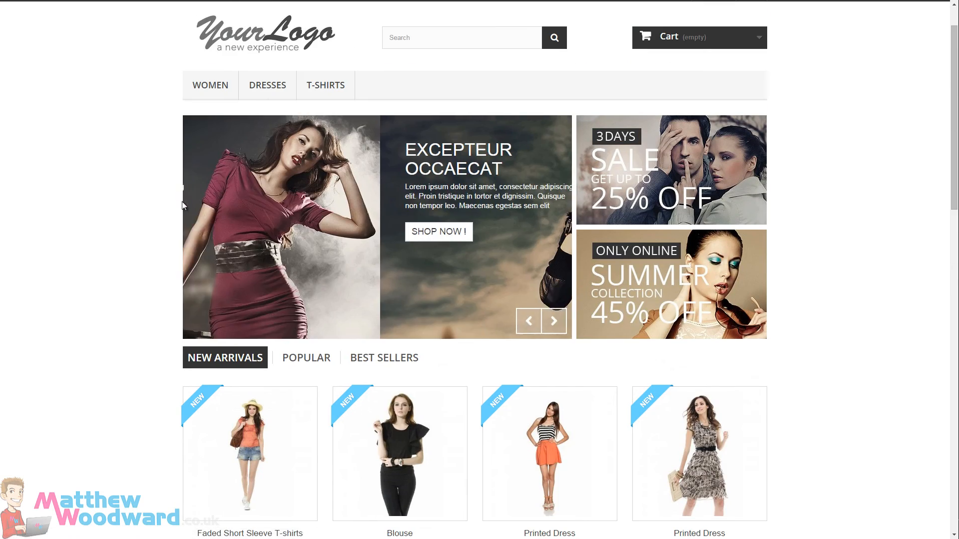
click(267, 85)
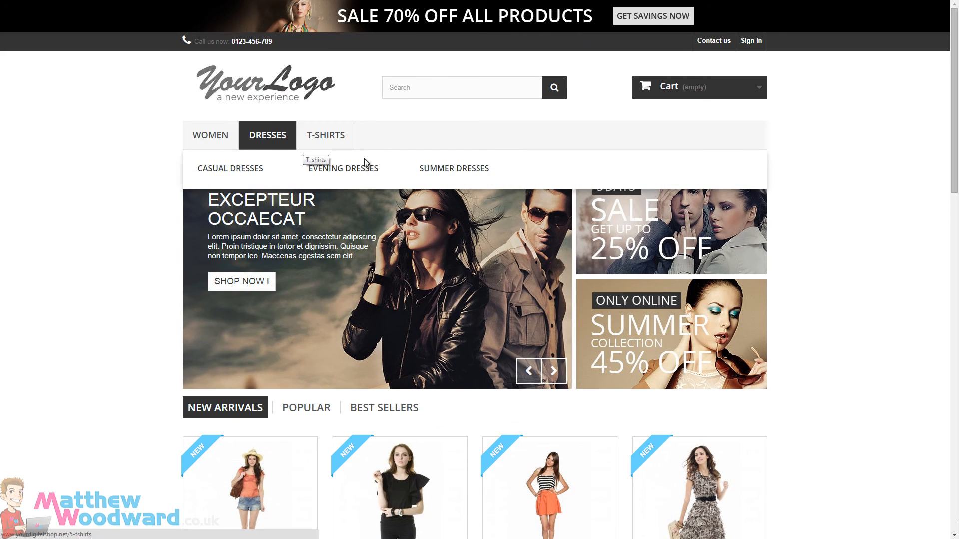
click(210, 136)
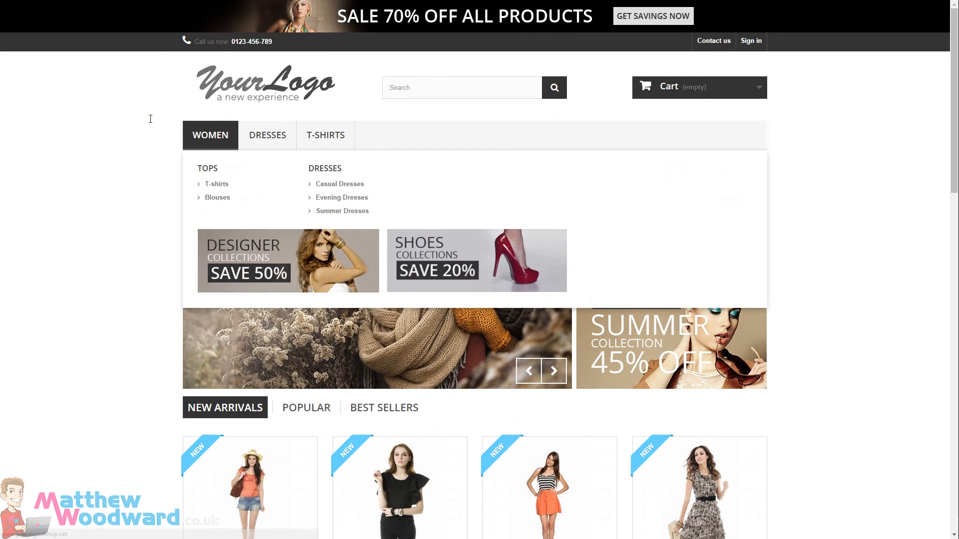
scroll(down, 3)
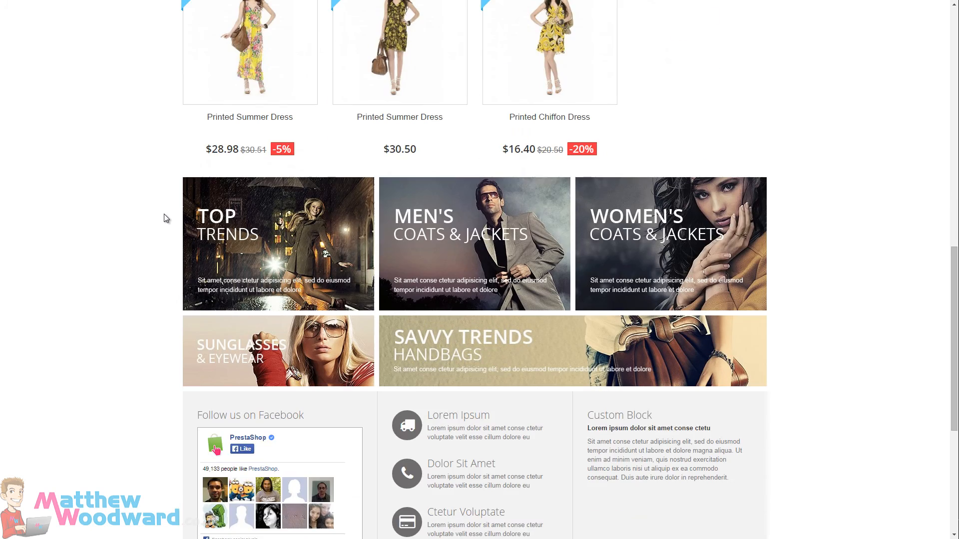
scroll(up, 3)
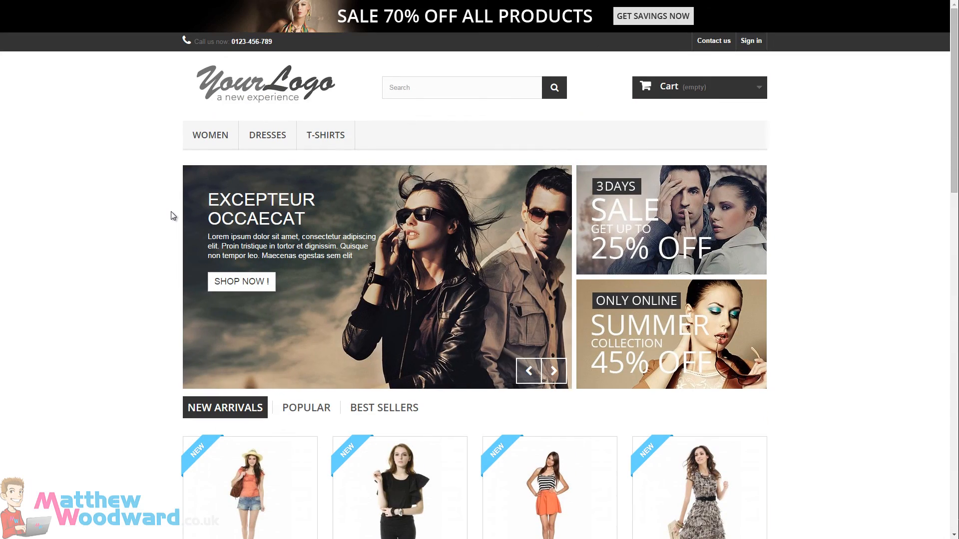
mouse_move(174, 206)
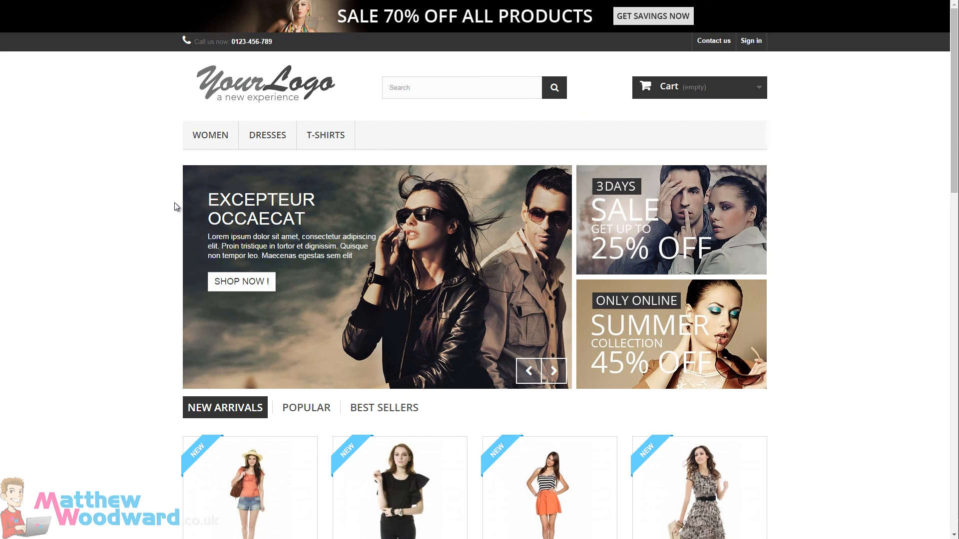
click(553, 371)
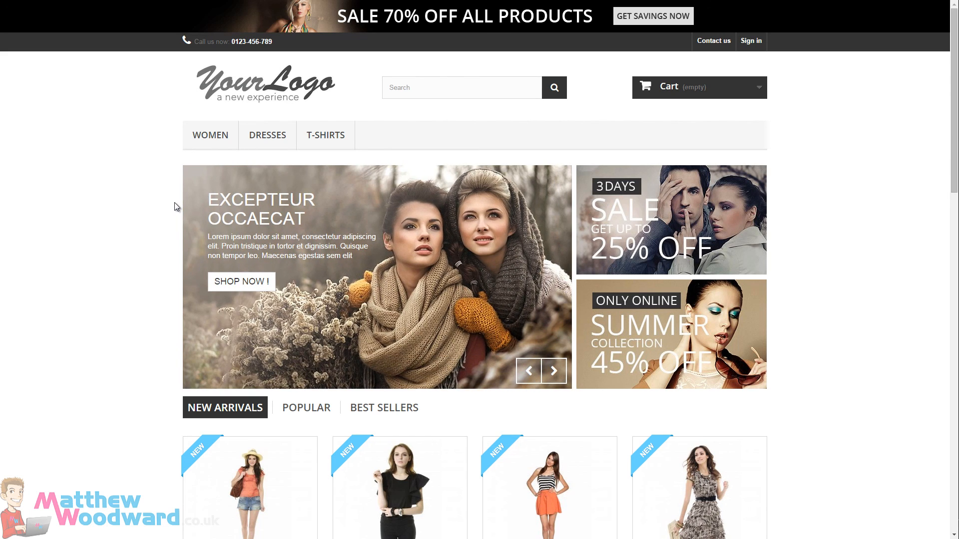
click(552, 371)
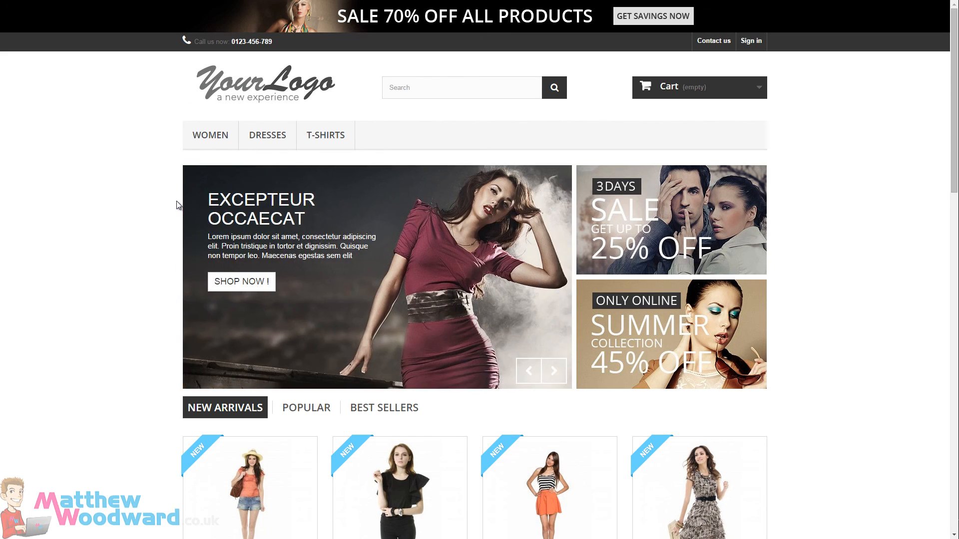
mouse_move(490, 121)
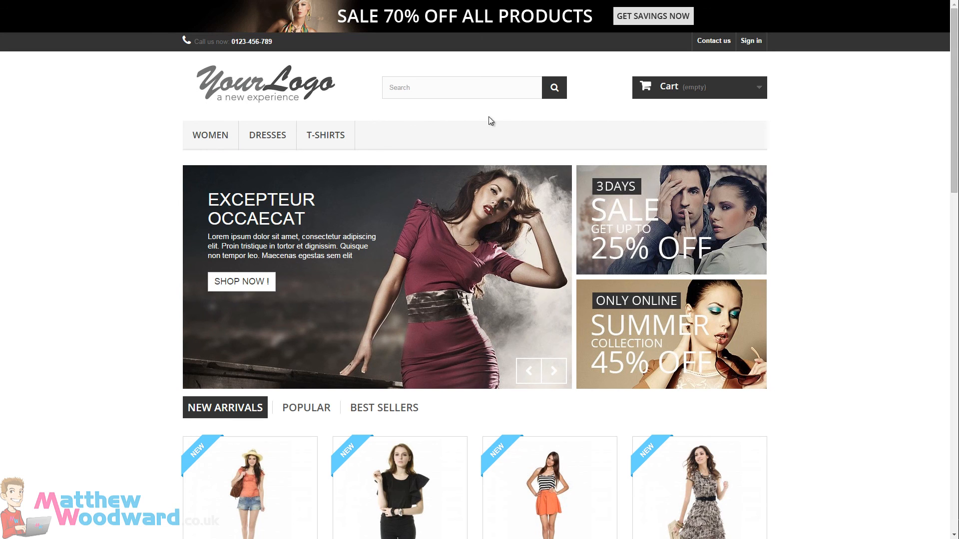